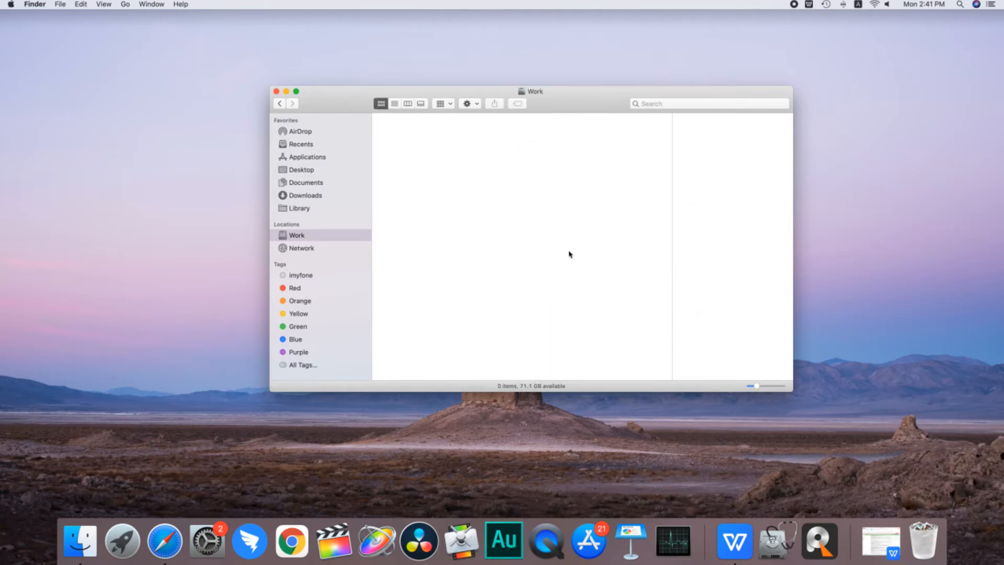
mouse_move(676, 296)
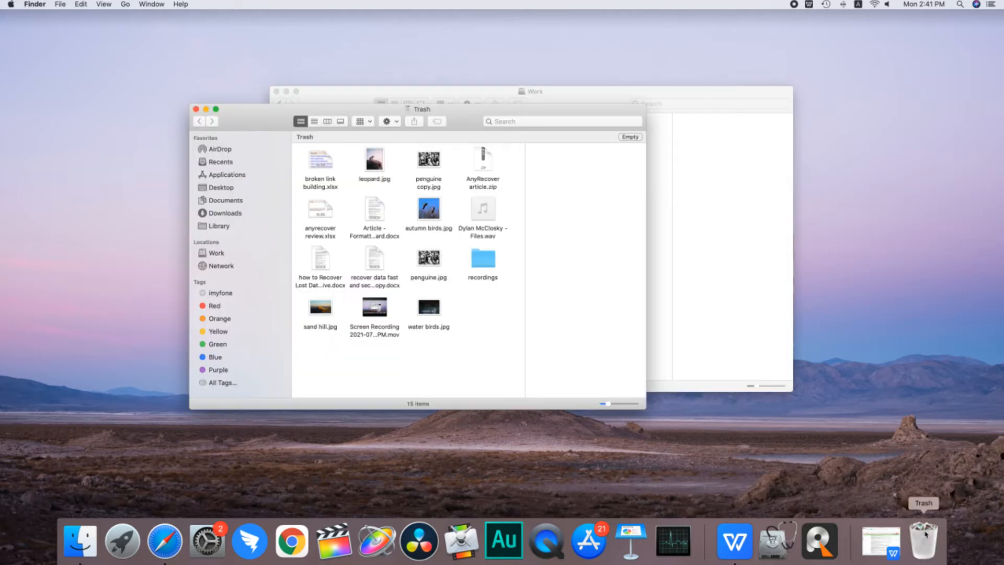
- Delete broken link building.xlsx immediately and permanently empty the rest of the Trash
right_click(319, 163)
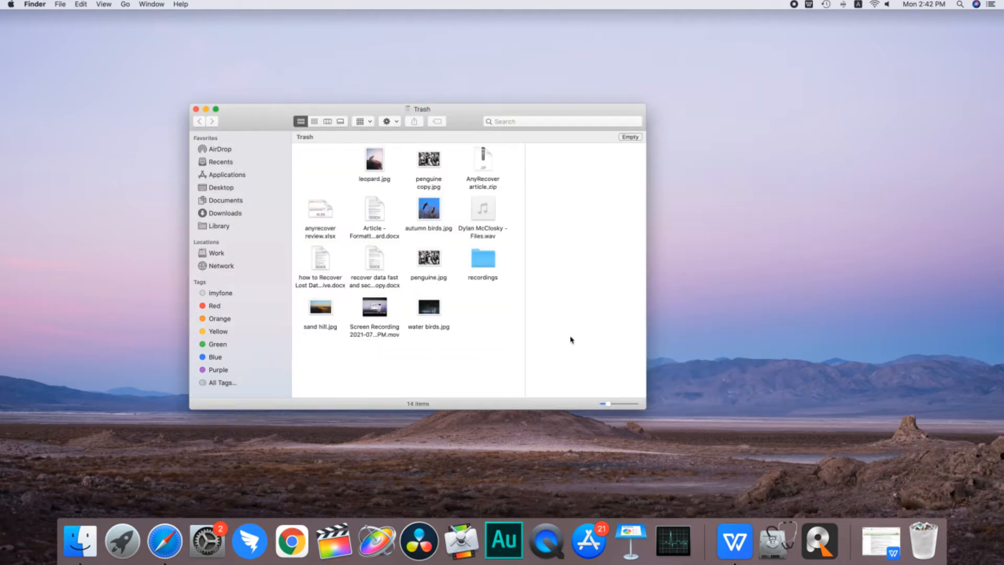
left_click(629, 137)
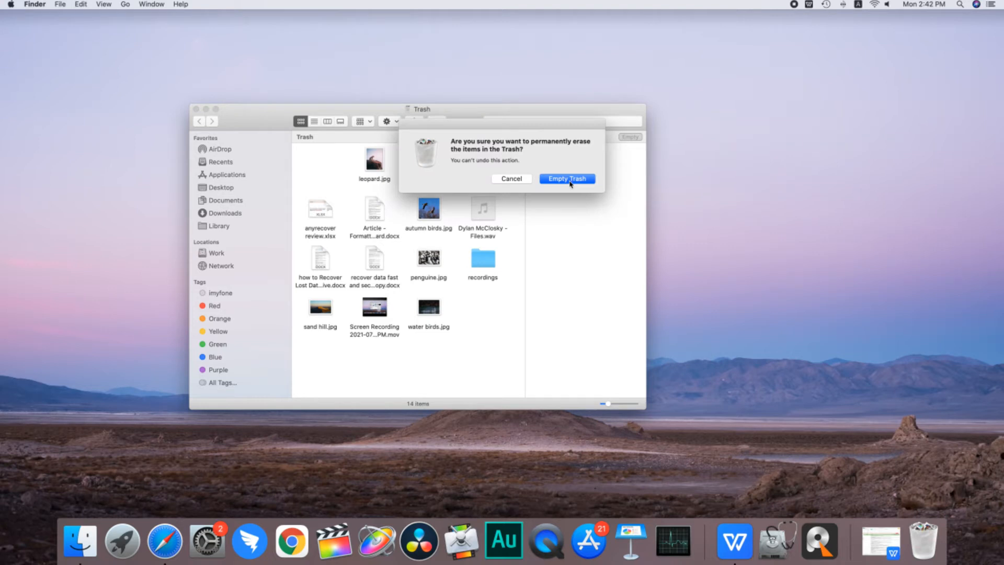
left_click(565, 177)
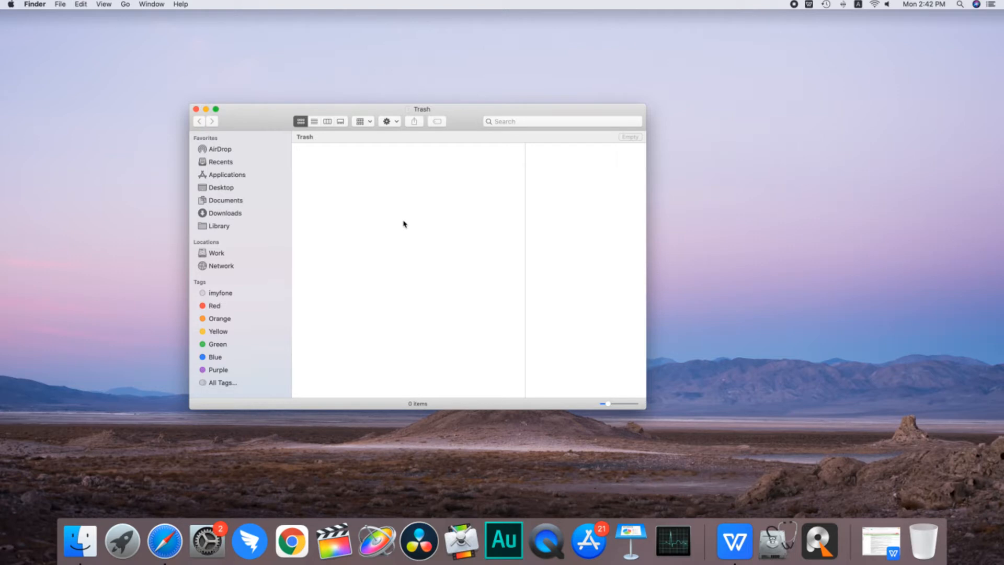
mouse_move(506, 268)
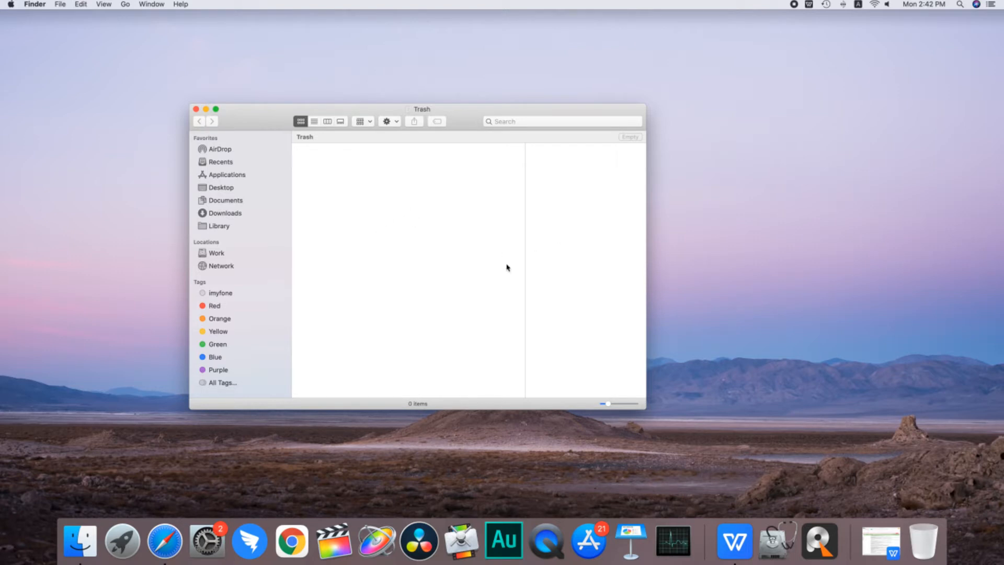
left_click(195, 109)
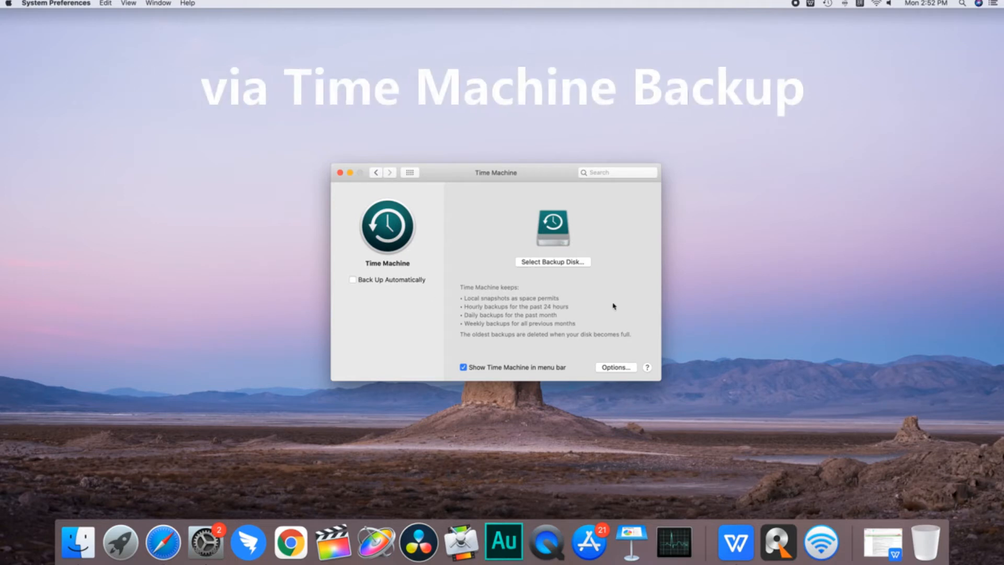
mouse_move(341, 123)
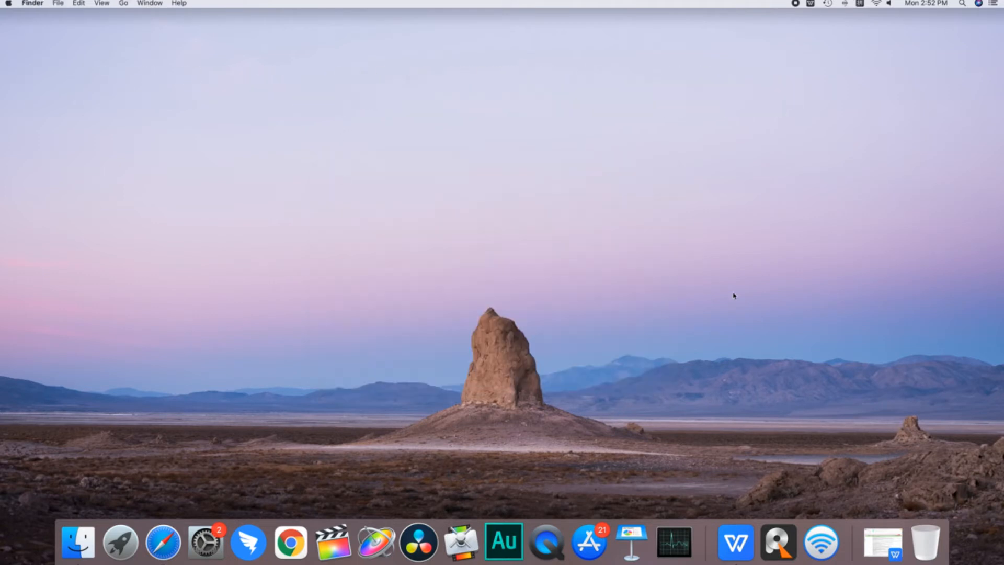
- Launch Time Machine.app from Spotlight's Top Hit result
key("cmd+space")
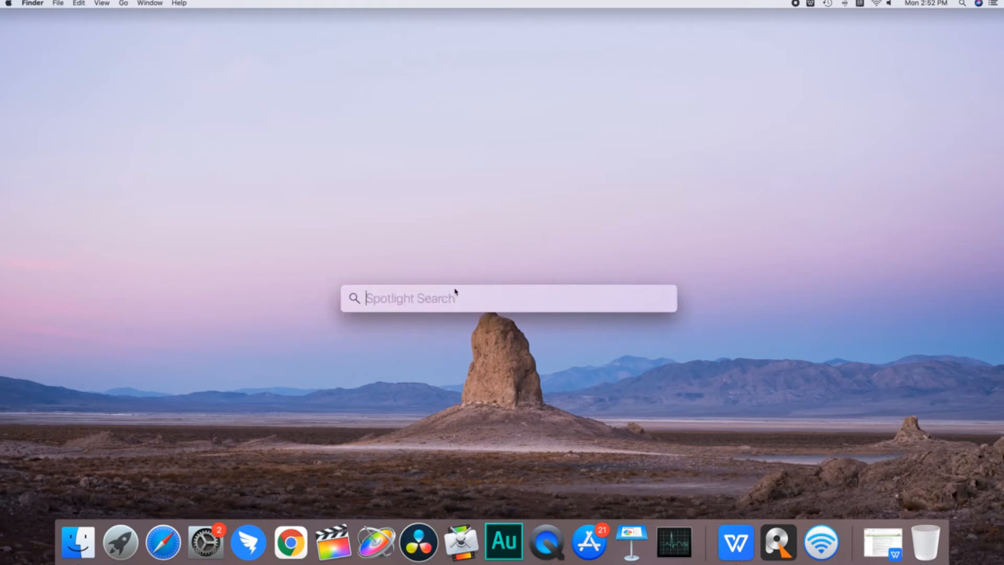
type("Time Machine.app")
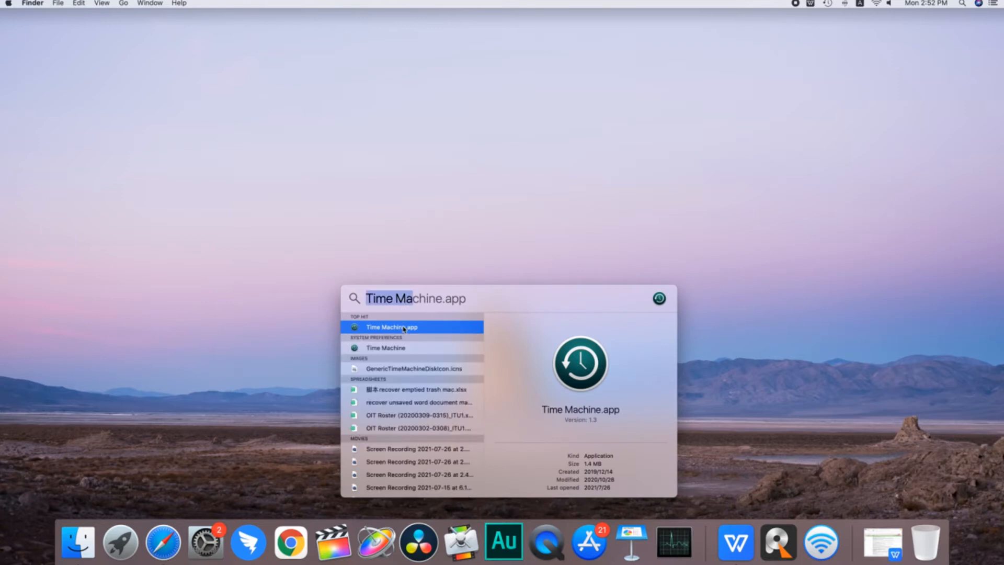
left_click(391, 326)
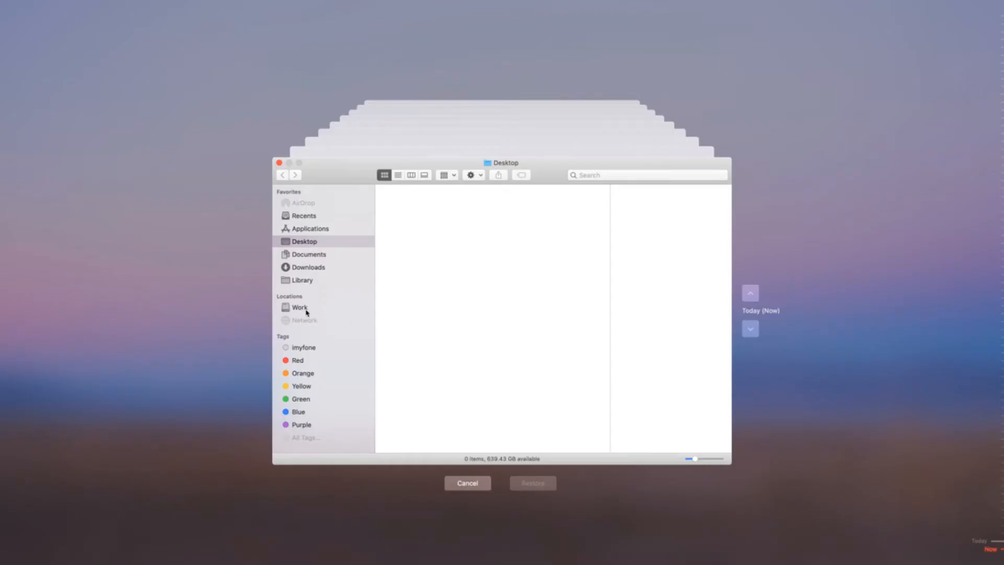
- Restore broken link building.xlsx from the Work folder's backup
left_click(299, 307)
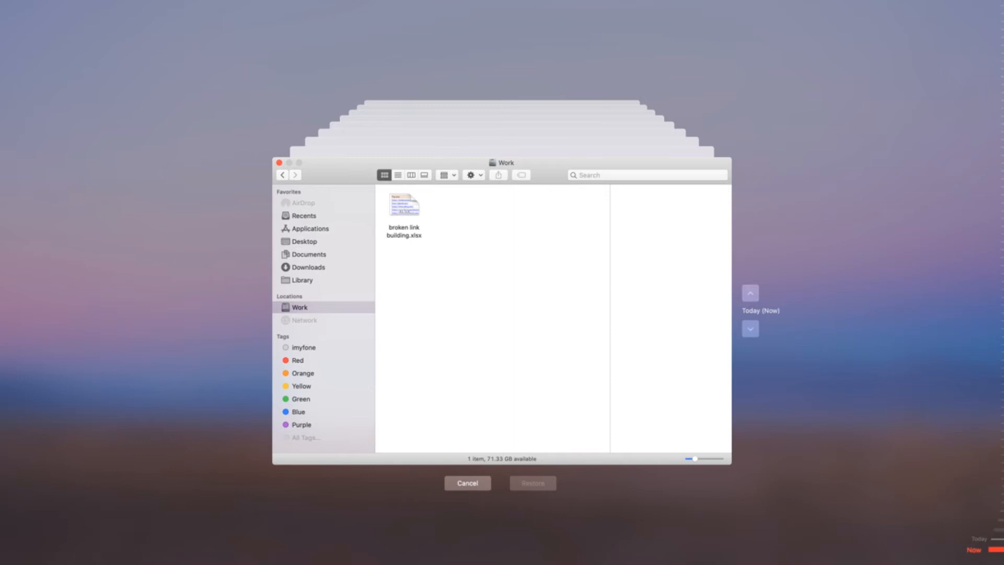
mouse_move(750, 296)
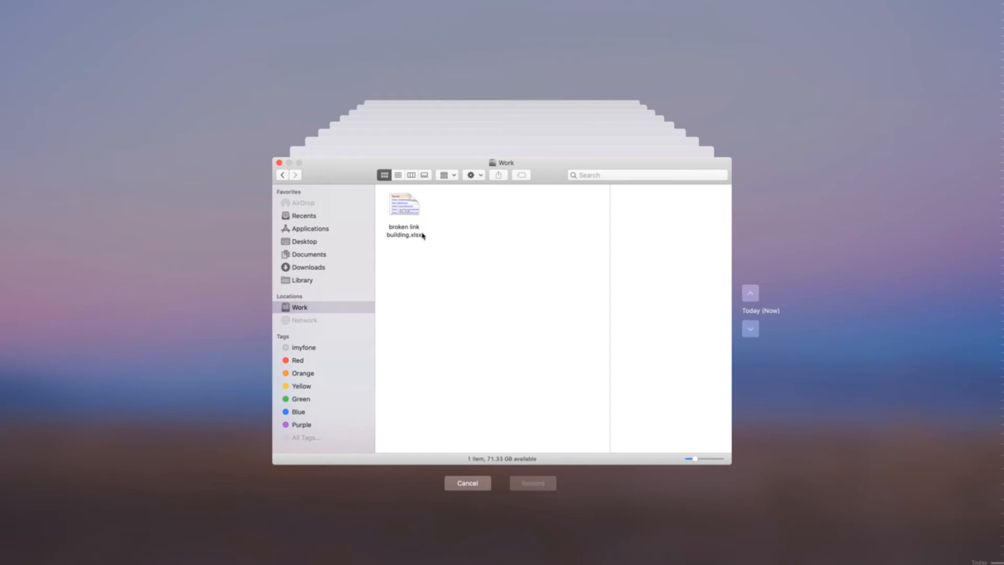
left_click(404, 205)
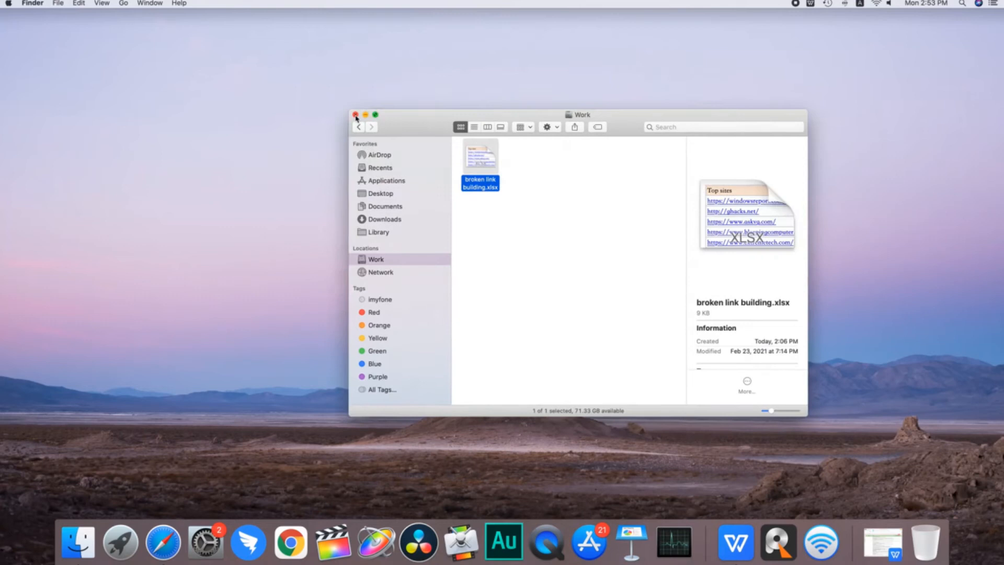
- Close the Work Finder window showing the restored spreadsheet
left_click(357, 115)
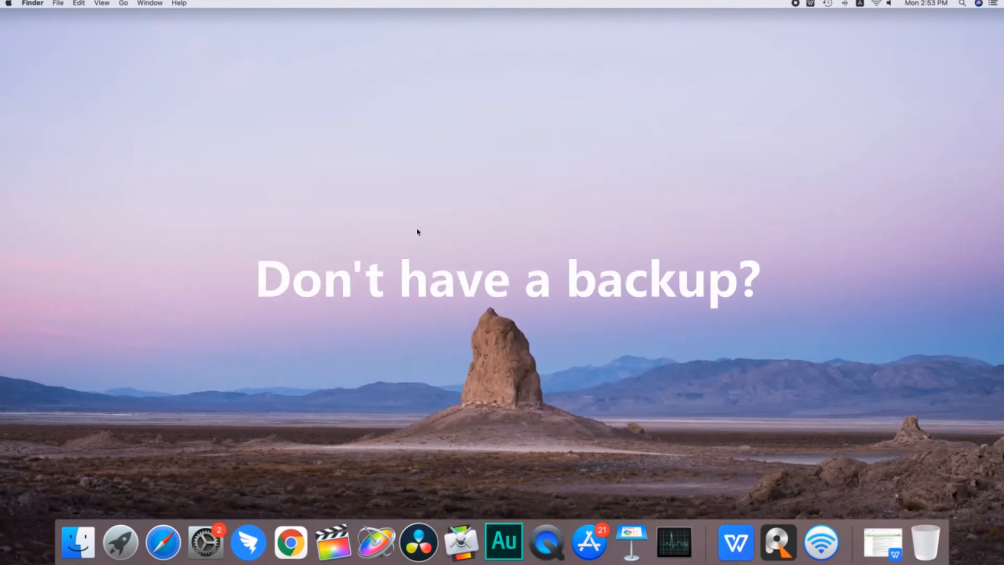
mouse_move(679, 292)
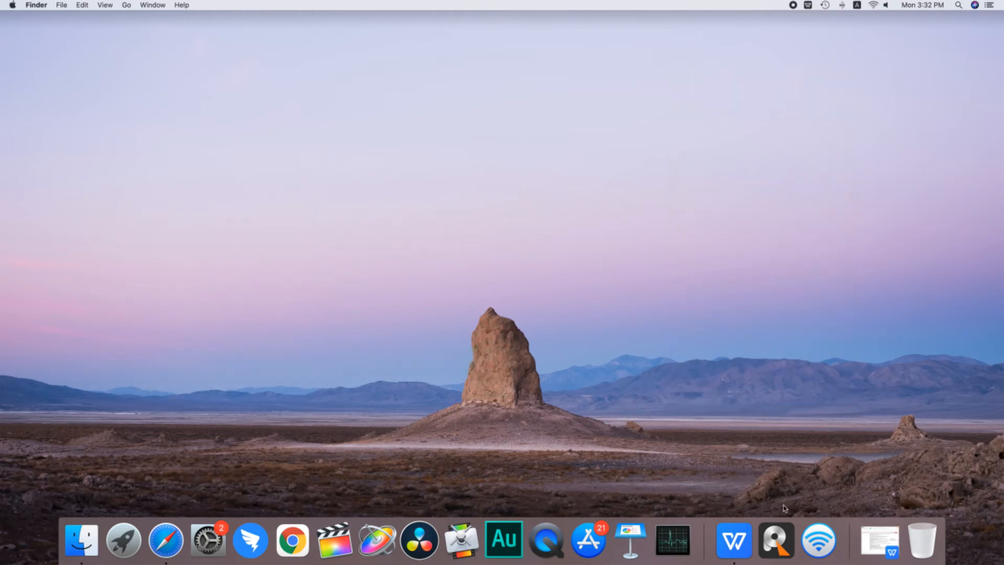
mouse_move(775, 540)
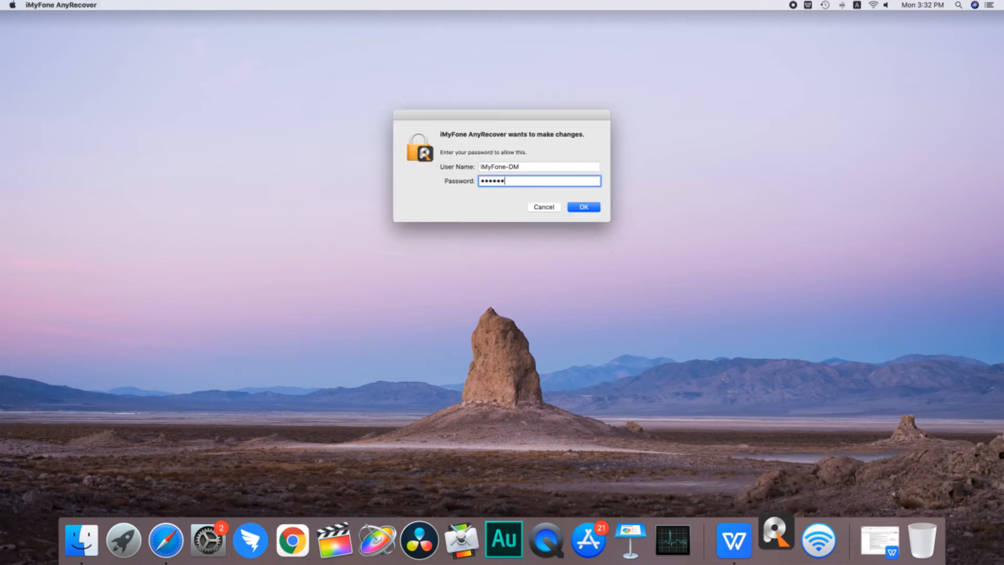
- Approve AnyRecover's permission request and start a Quick Scan of Work (disk2s6)
left_click(582, 206)
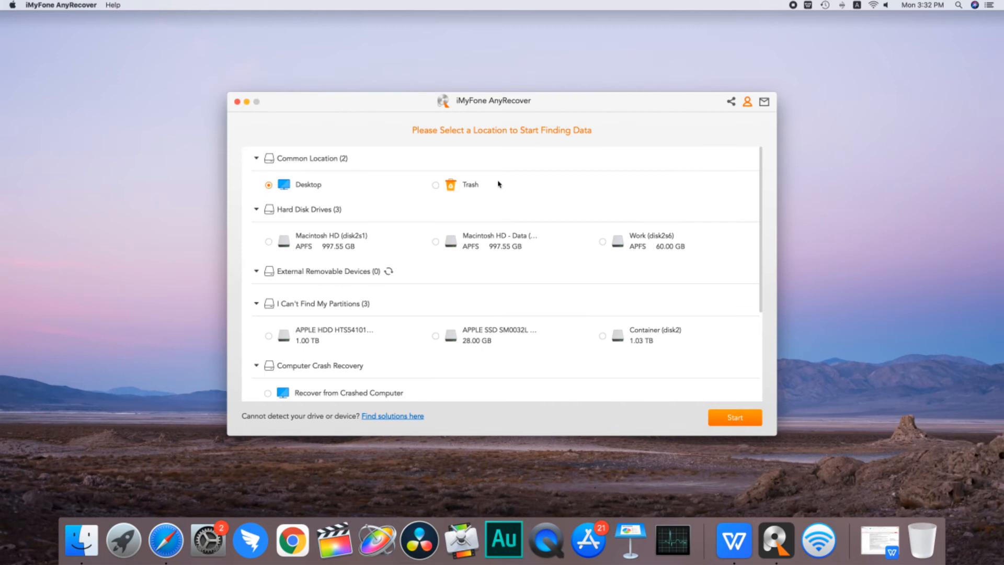
mouse_move(611, 295)
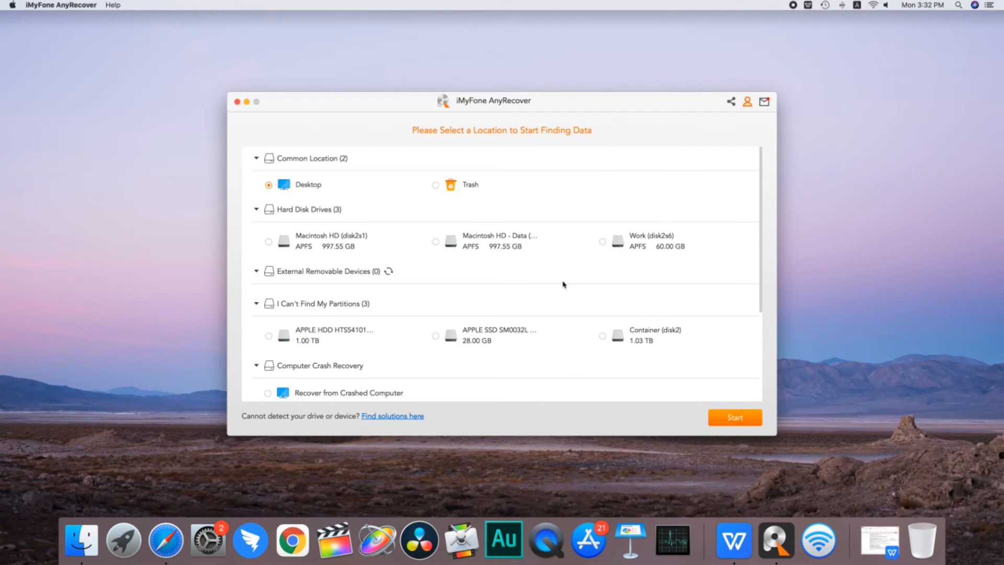
mouse_move(457, 199)
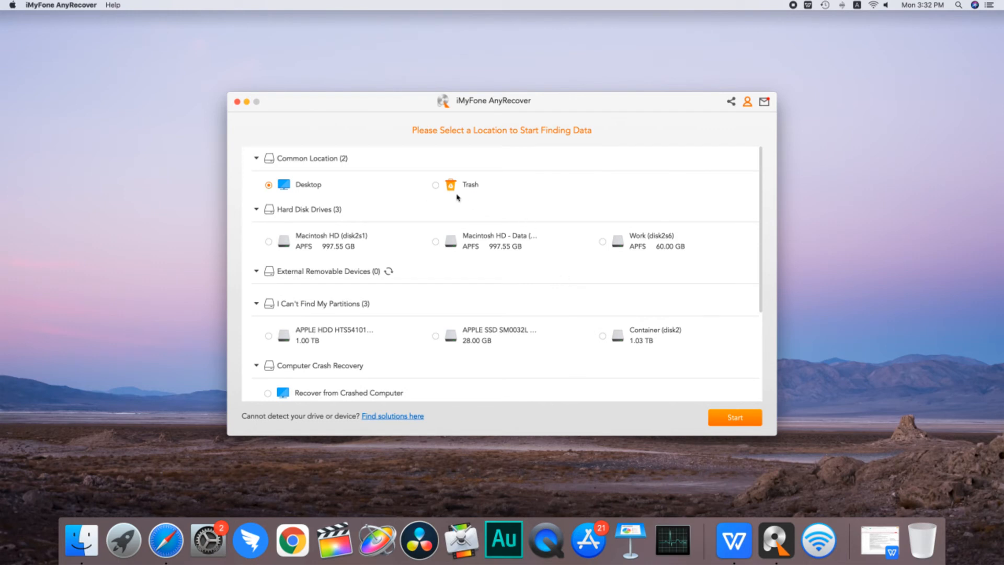
mouse_move(667, 248)
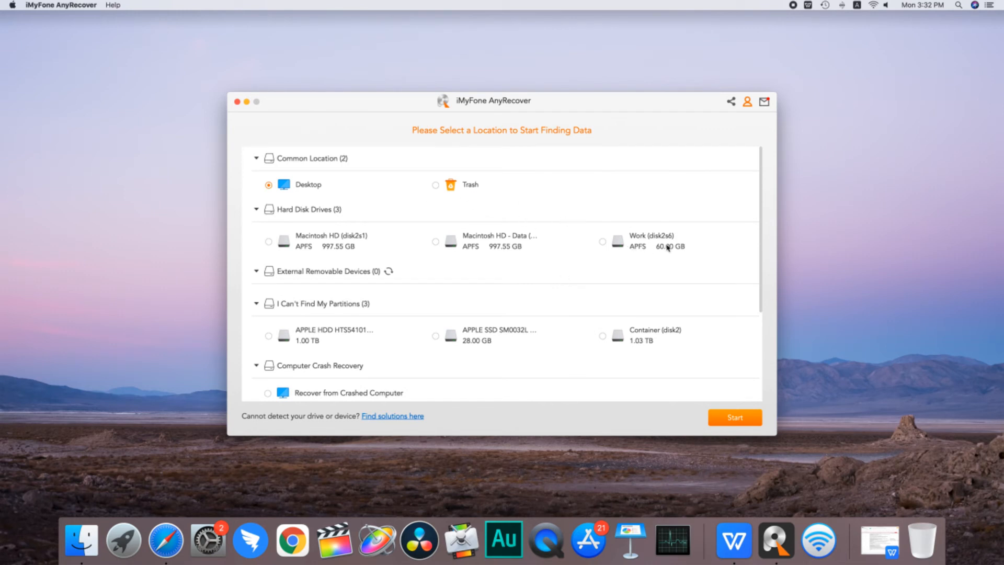
mouse_move(660, 250)
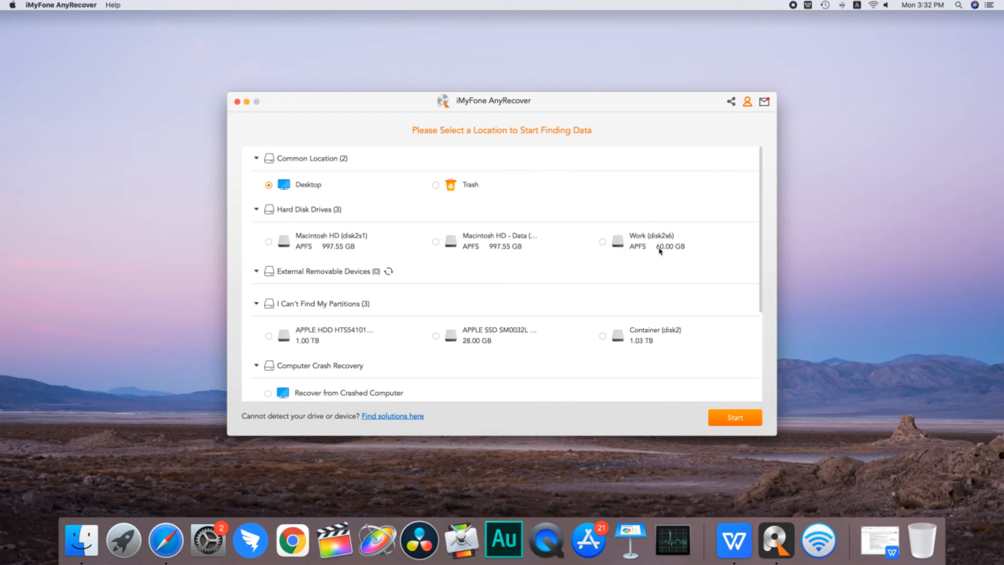
mouse_move(674, 251)
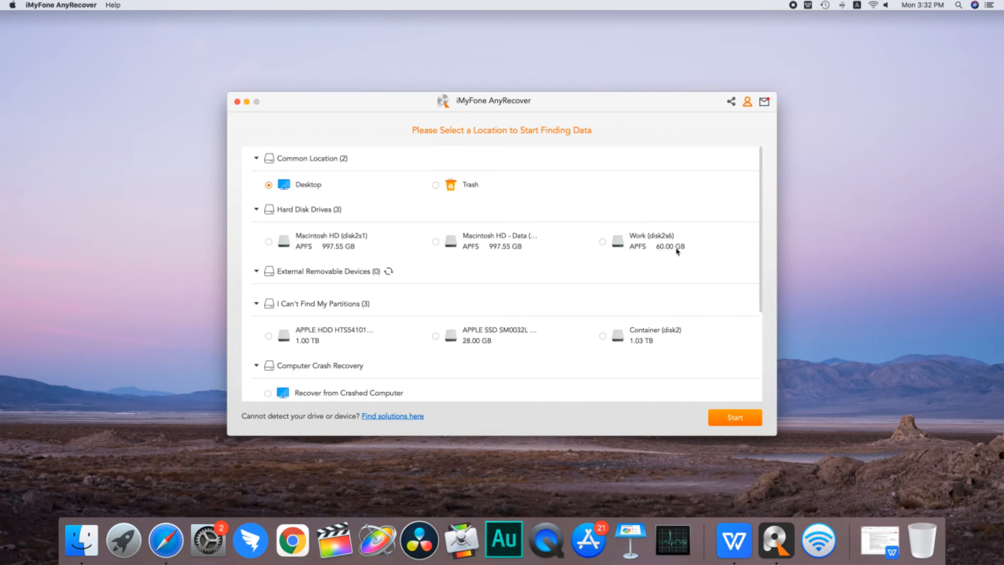
left_click(602, 242)
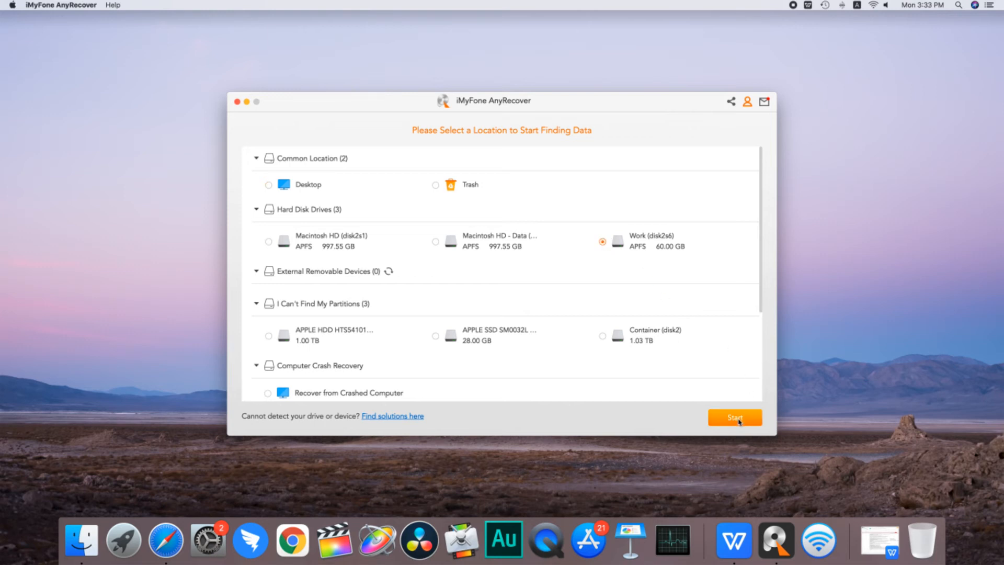
left_click(734, 417)
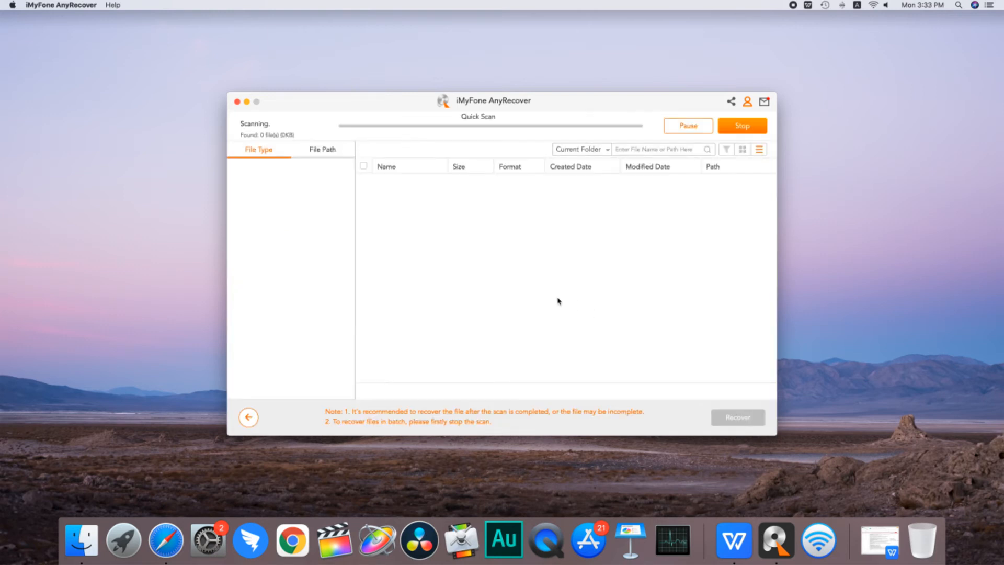
mouse_move(491, 230)
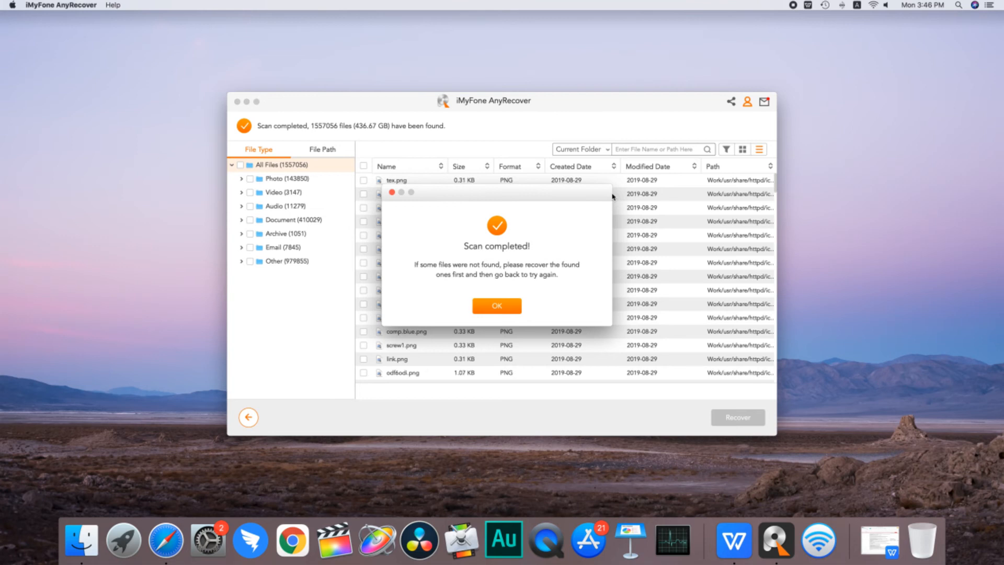
- Dismiss the Scan completed notice once 1,557,056 files are listed
left_click(496, 306)
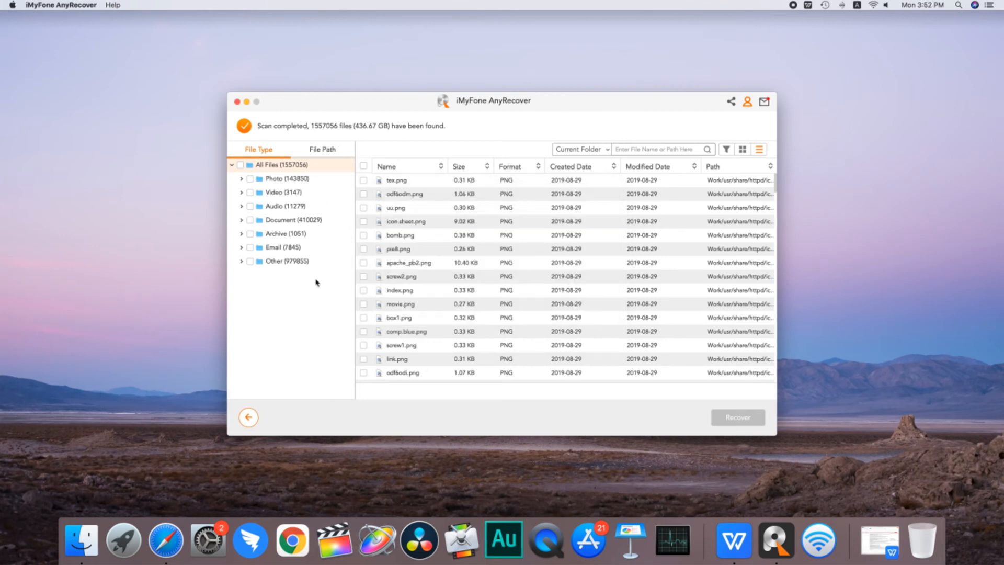
mouse_move(336, 286)
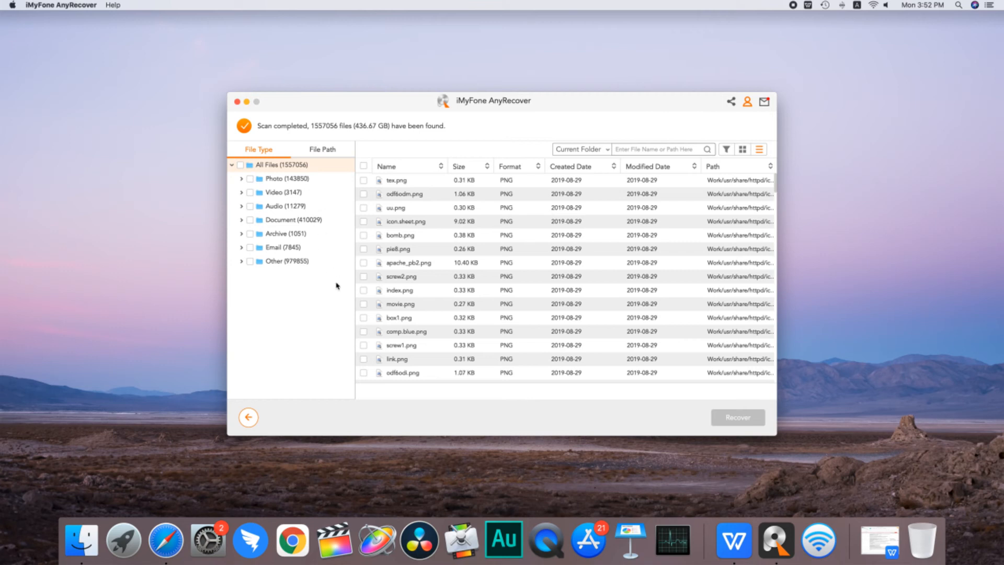
mouse_move(345, 176)
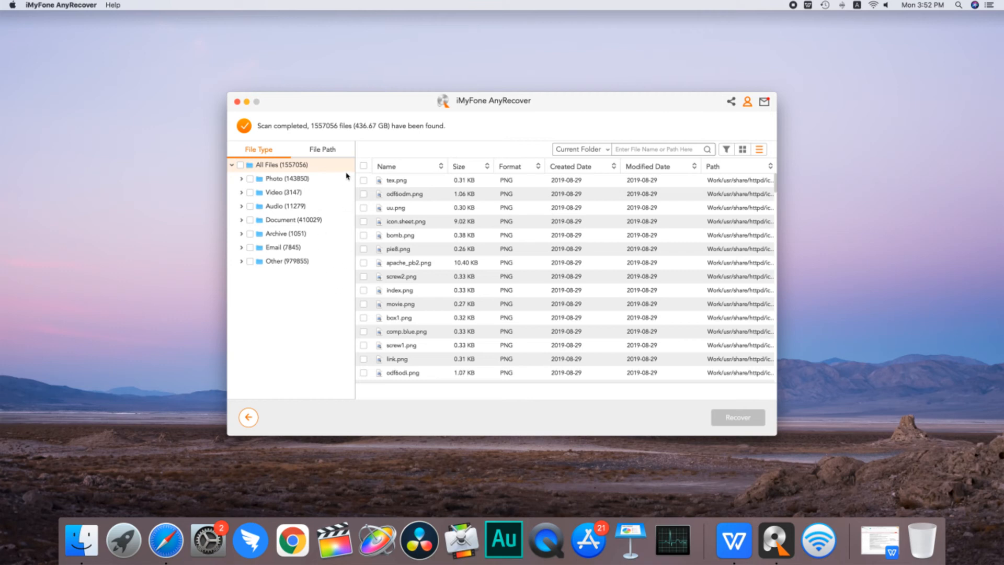
mouse_move(347, 178)
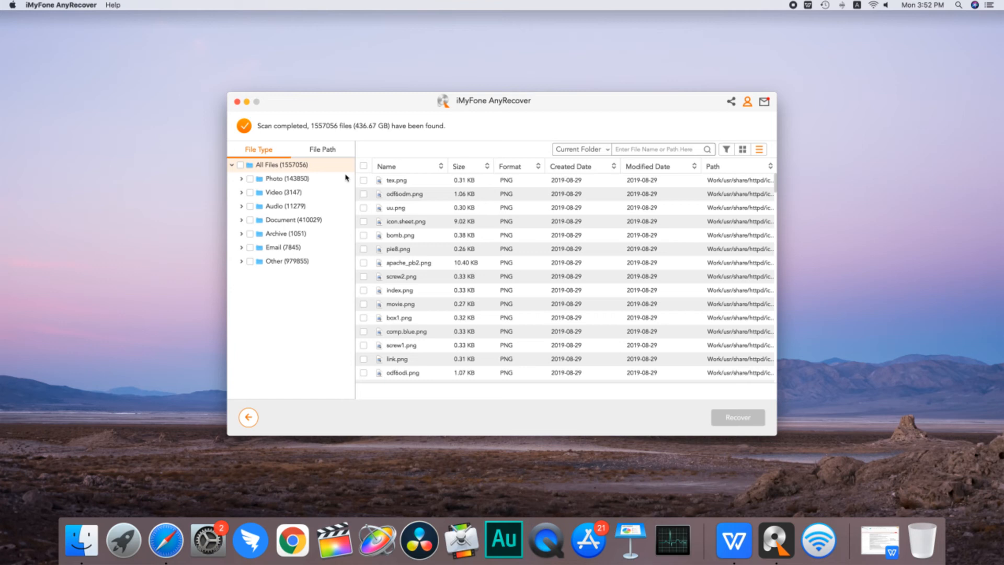
mouse_move(841, 157)
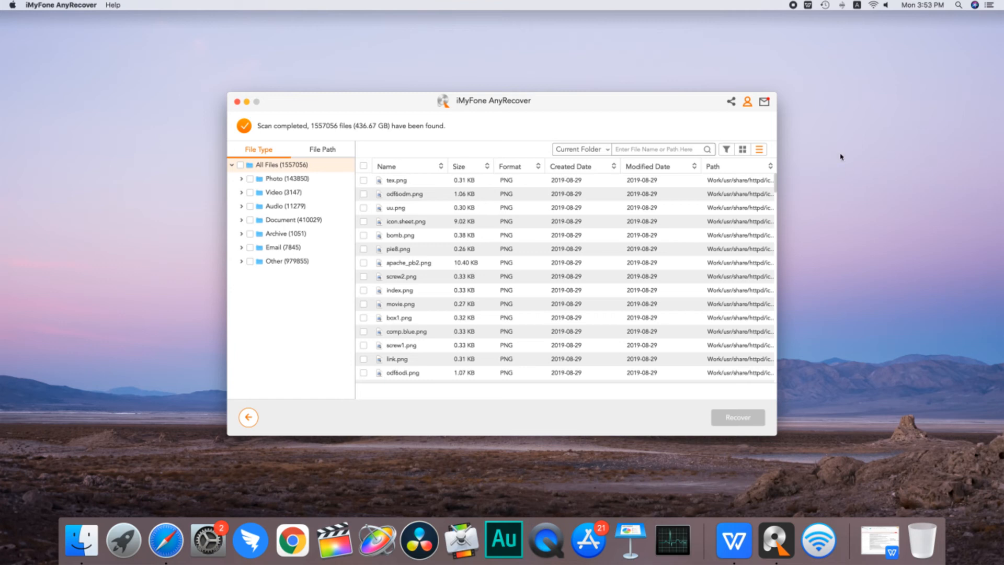
- In thumbnail view, tick the desert JPG photos and other found files, then recover them
left_click(742, 149)
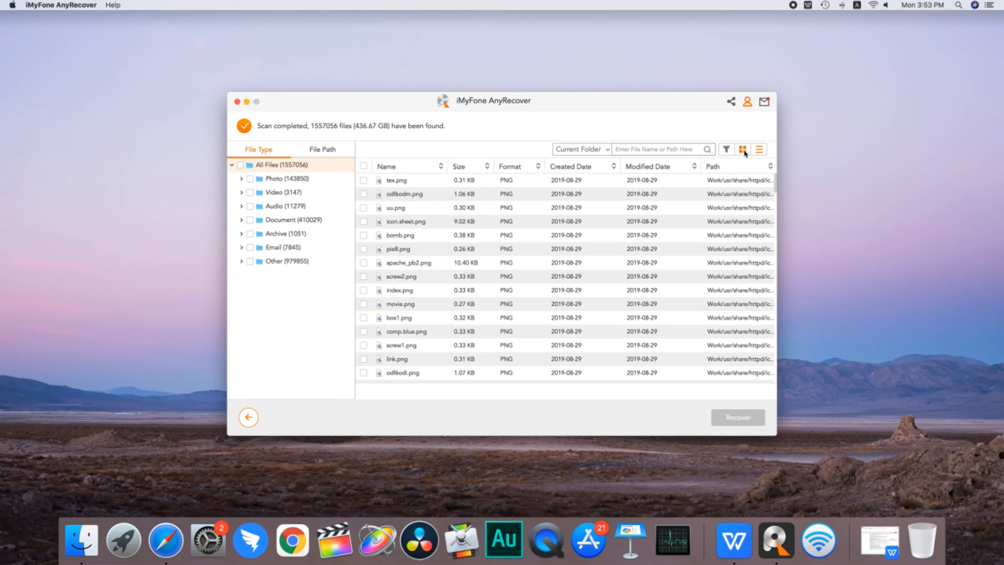
left_click(742, 149)
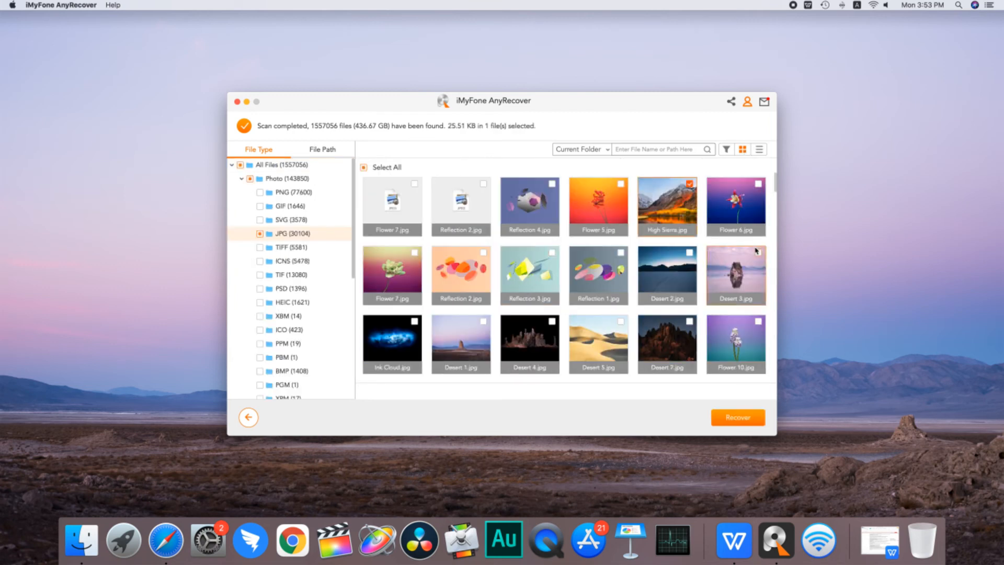
left_click(690, 251)
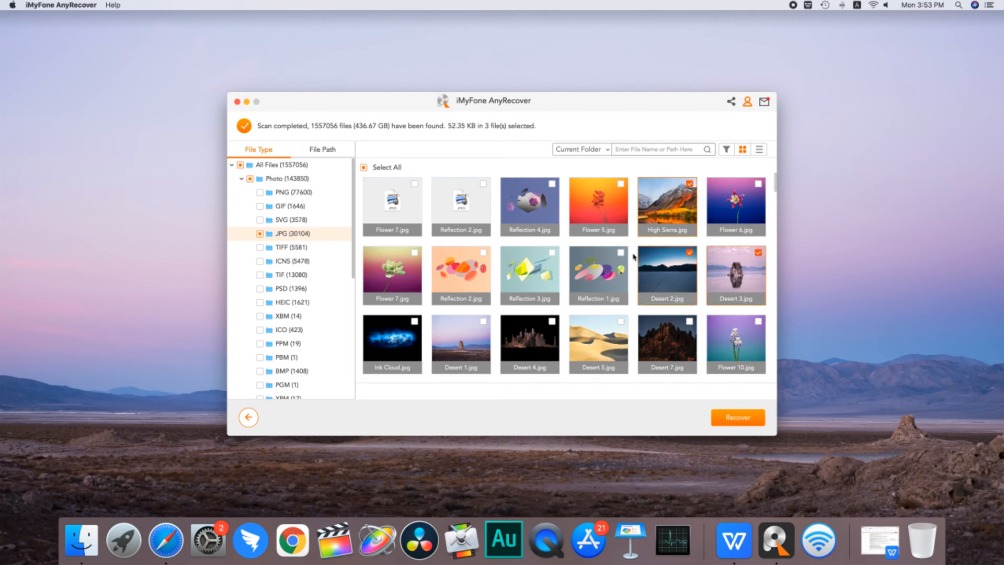
left_click(290, 233)
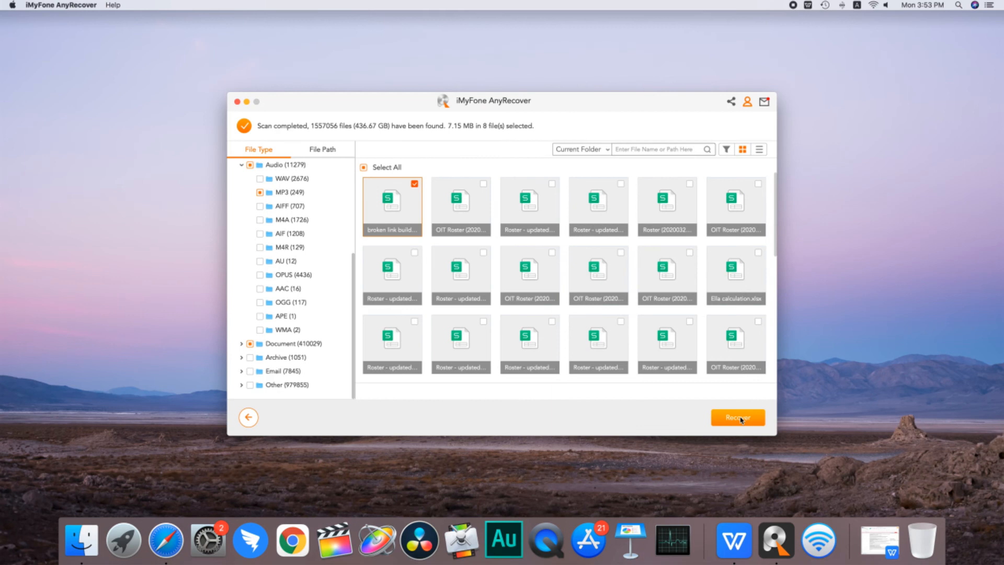
left_click(737, 417)
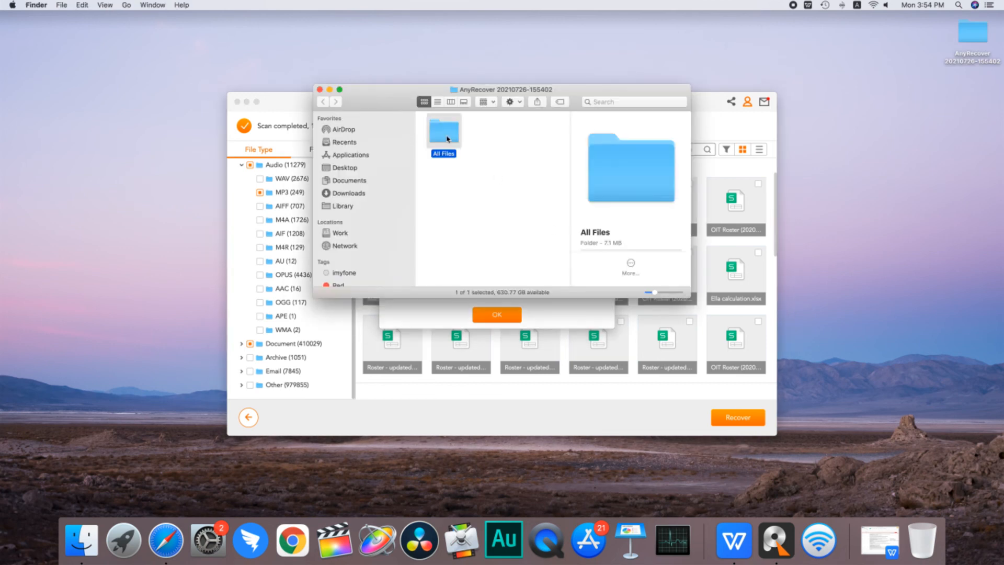
- Browse All Files, preview Desert 3 and the alarm MP3, check Video, then close windows
double_click(444, 130)
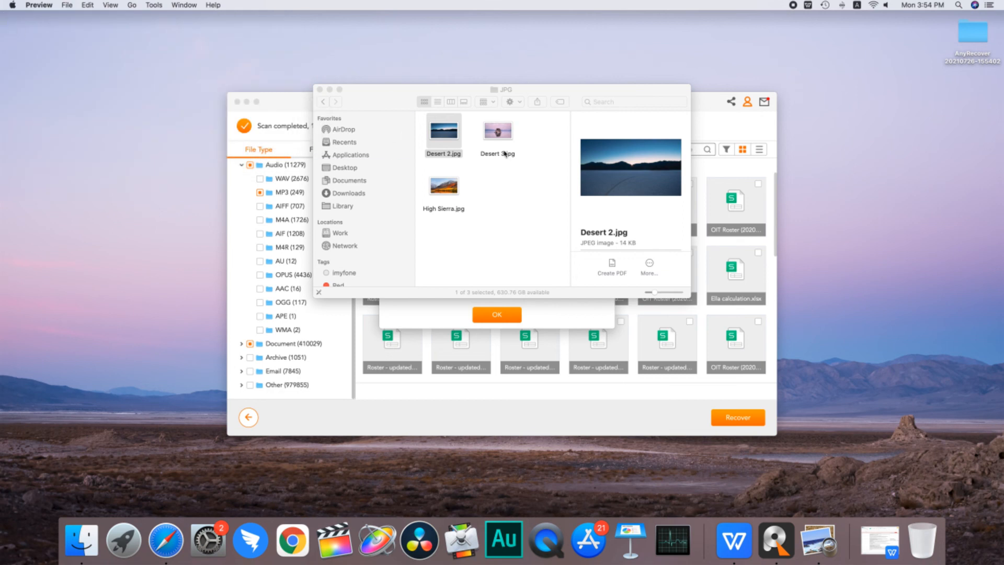
left_click(443, 185)
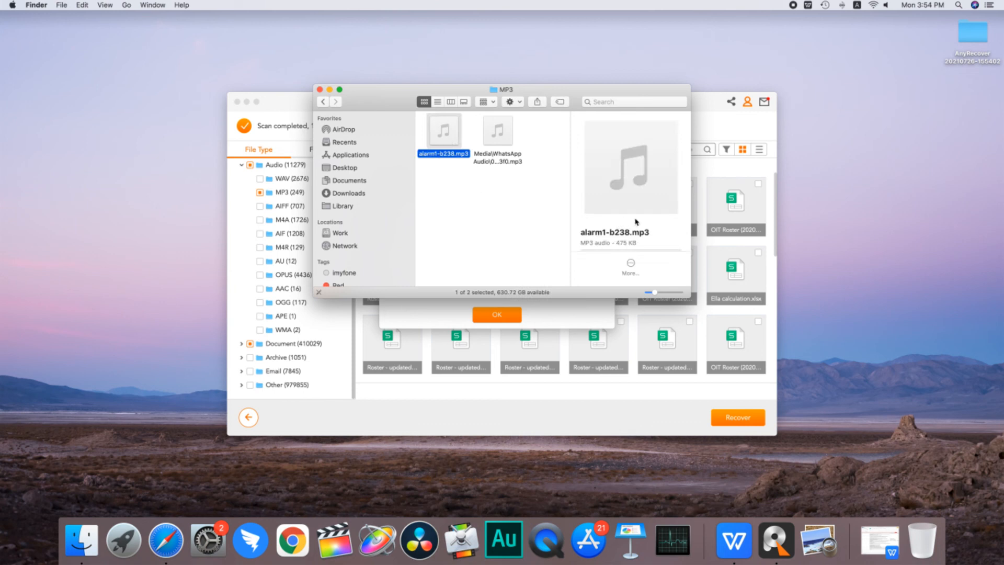
left_click(631, 166)
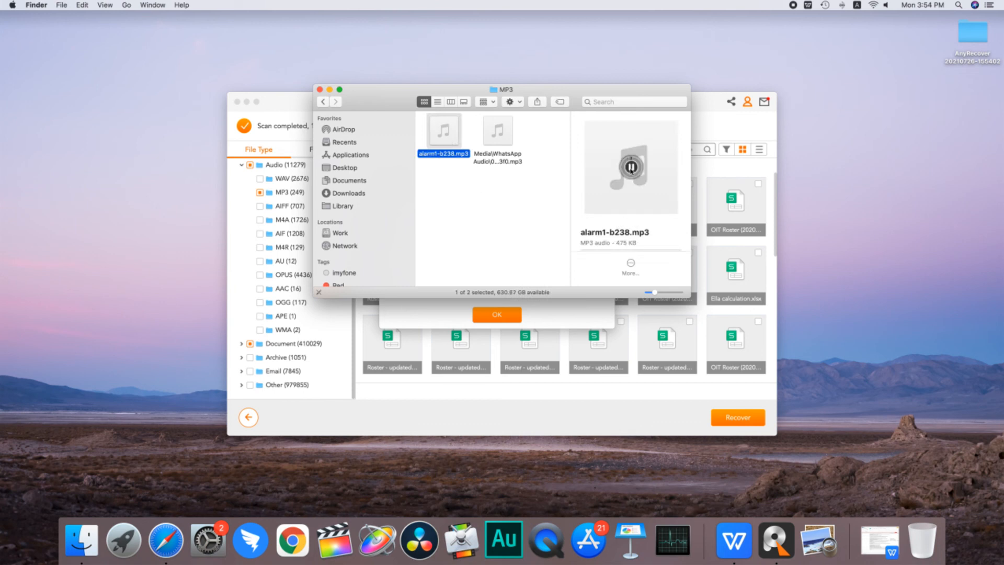
left_click(323, 101)
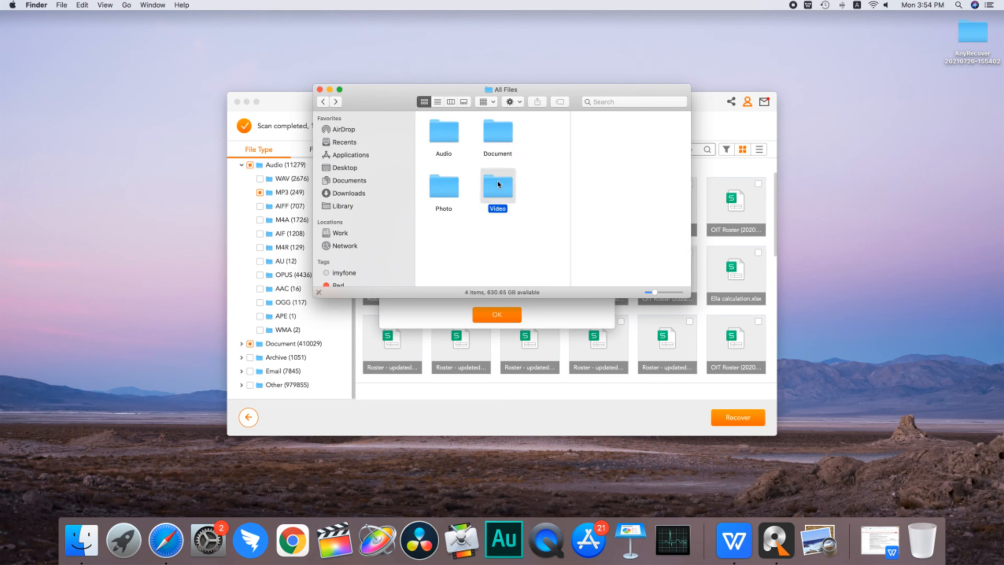
double_click(498, 185)
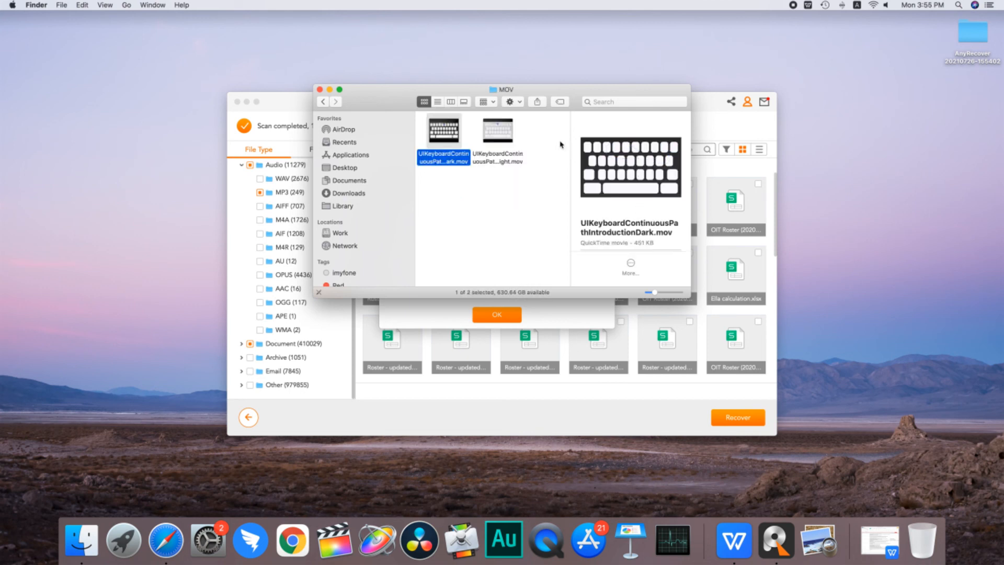
left_click(497, 129)
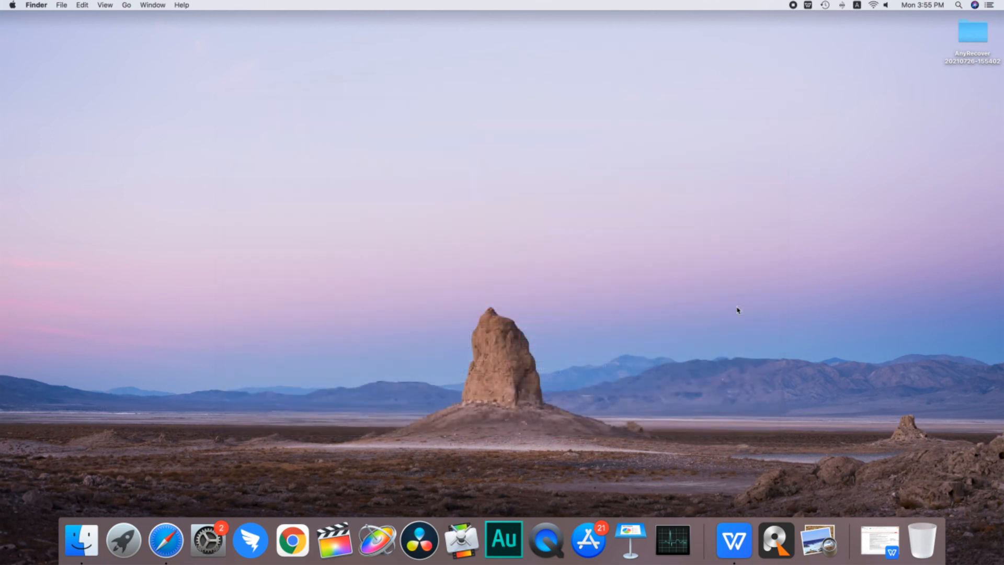
mouse_move(851, 278)
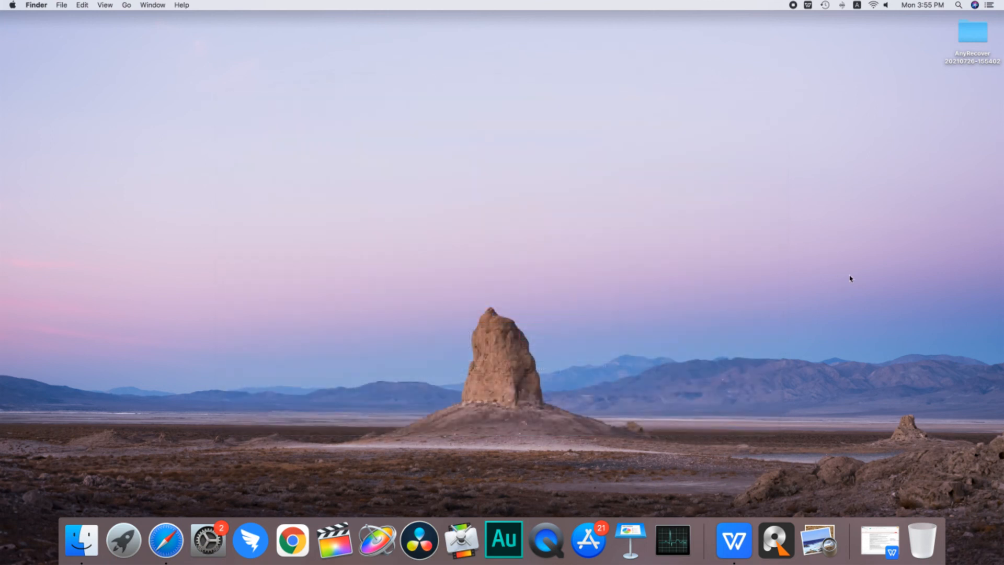